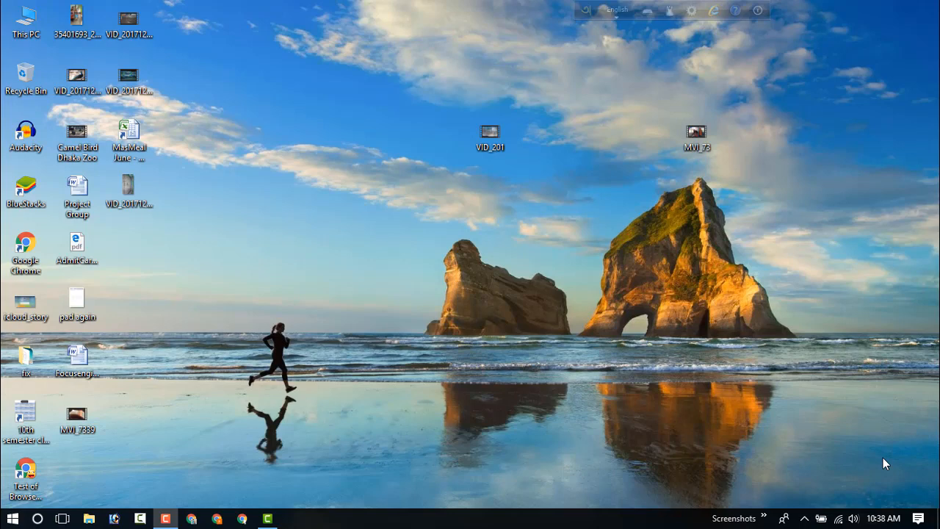
pyautogui.moveTo(660, 513)
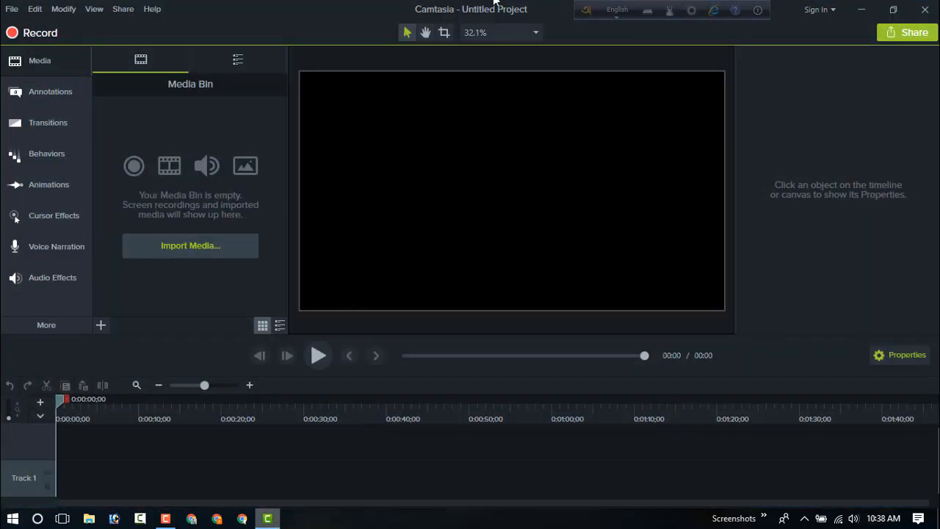
pyautogui.moveTo(116, 152)
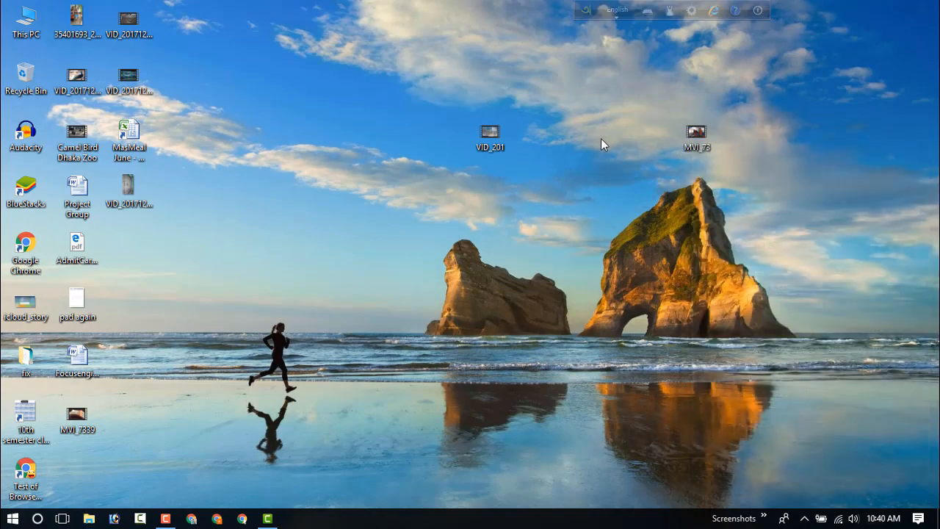
# - Inspect the VID_201 file's properties on the desktop, closing without changes
pyautogui.rightClick(489, 132)
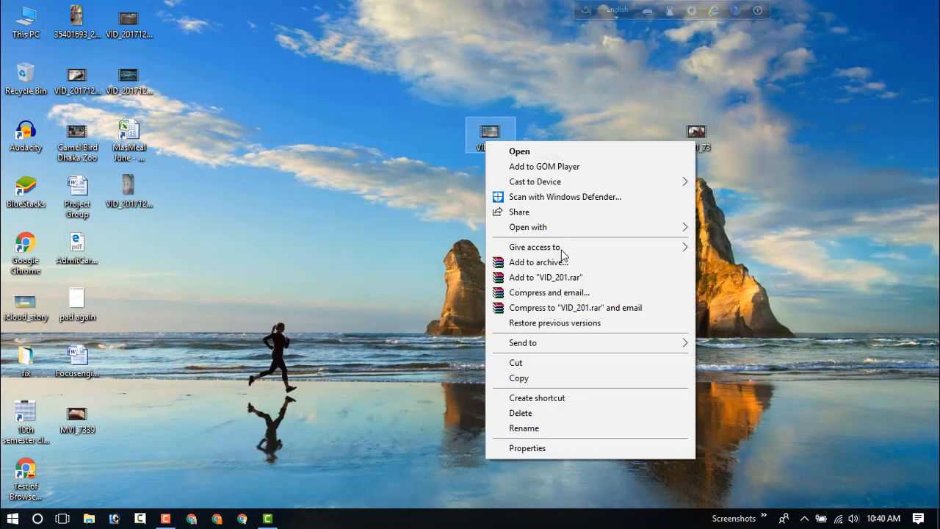
pyautogui.click(527, 448)
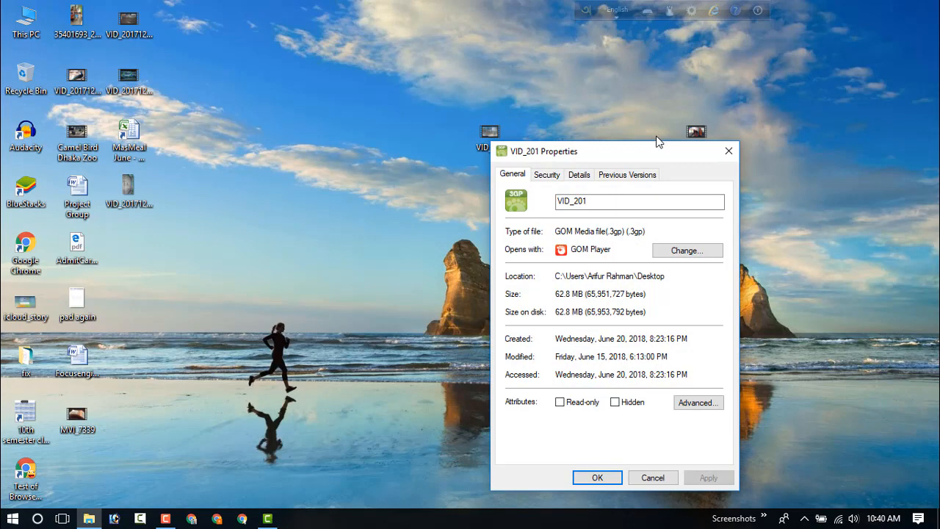
pyautogui.click(652, 477)
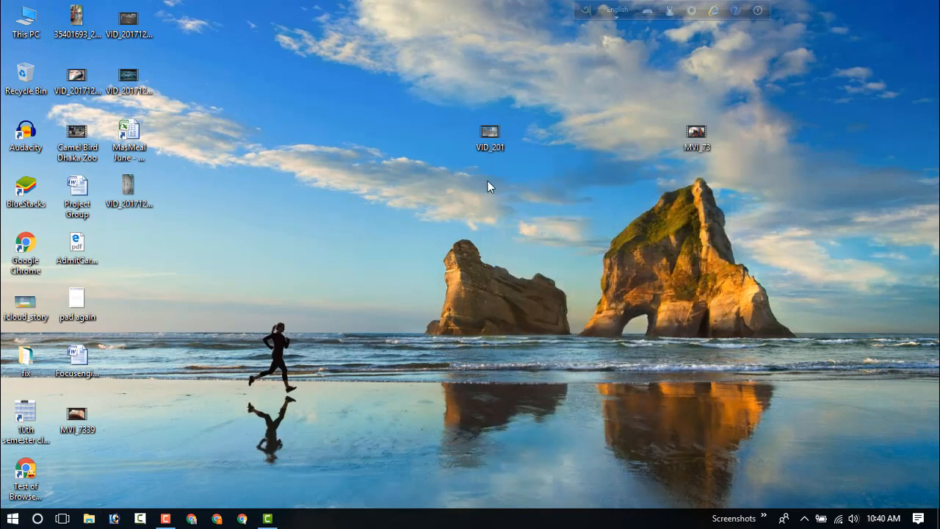
pyautogui.moveTo(670, 147)
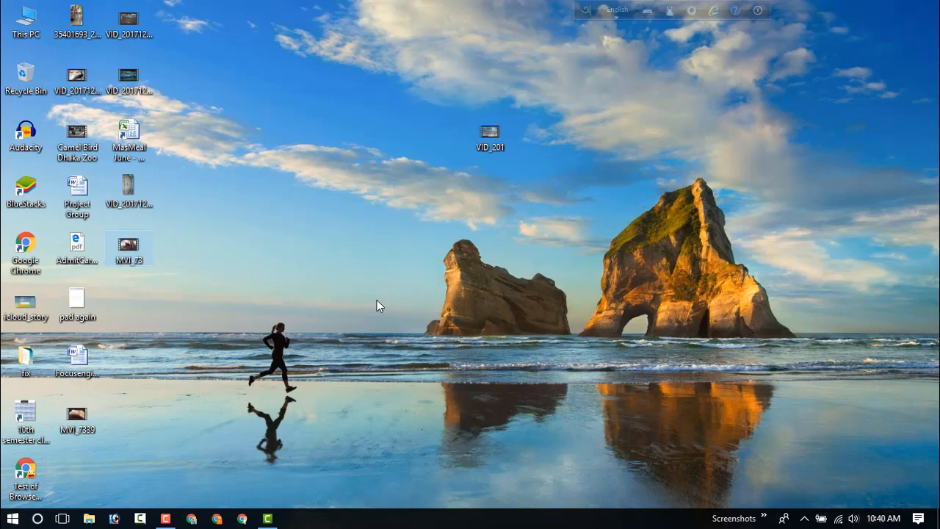
pyautogui.moveTo(545, 224)
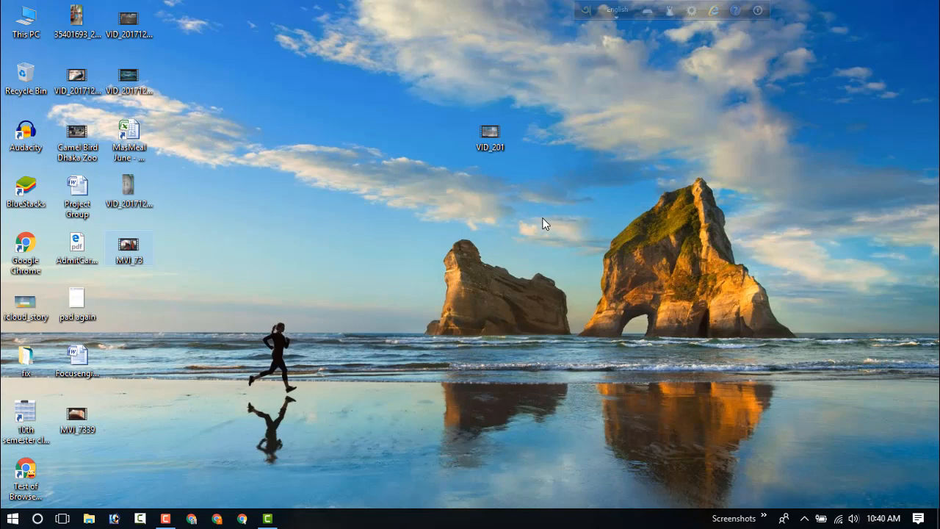
pyautogui.moveTo(144, 268)
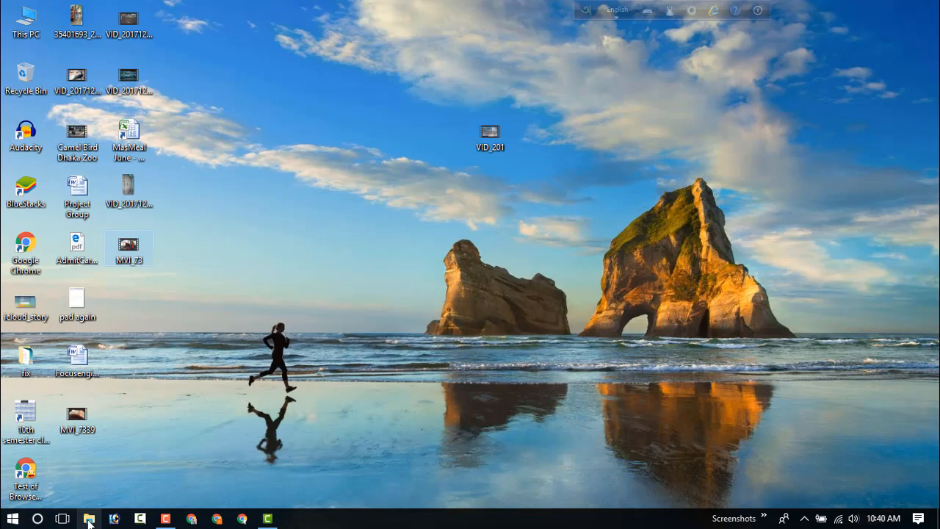
pyautogui.moveTo(89, 519)
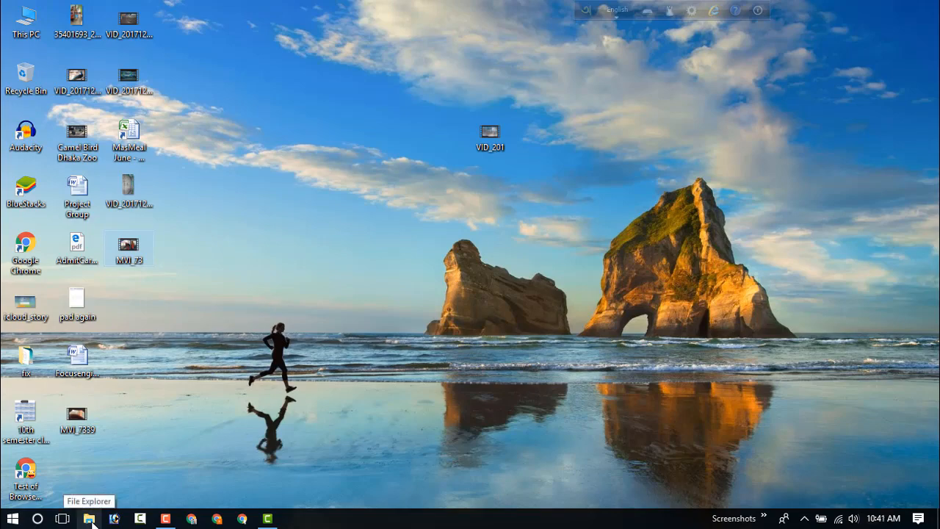
pyautogui.moveTo(92, 523)
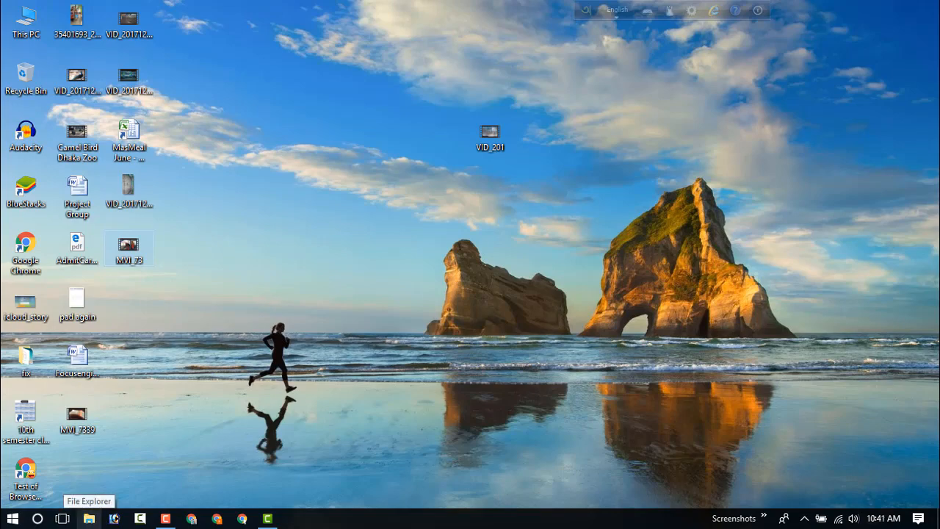
# - Open Control Panel from Start search and set View by to Small icons
pyautogui.click(12, 517)
pyautogui.write('cont')
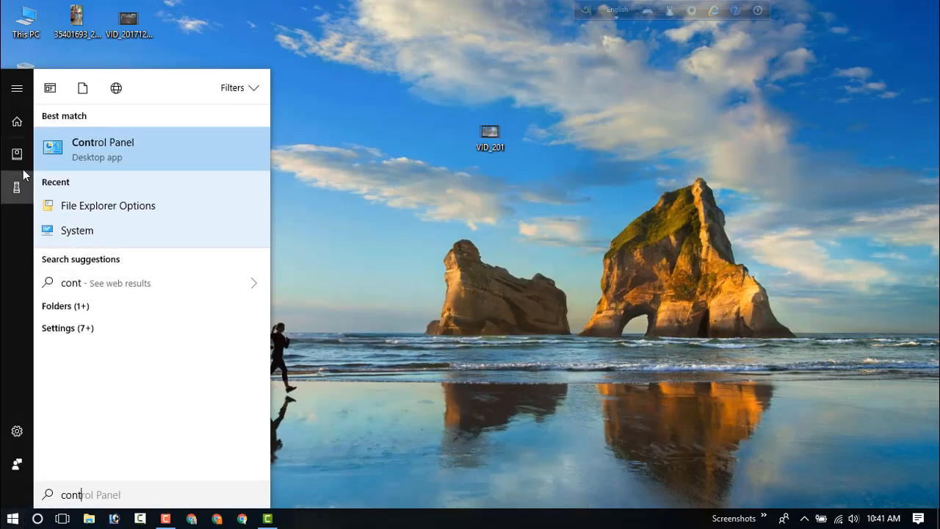
pyautogui.click(103, 148)
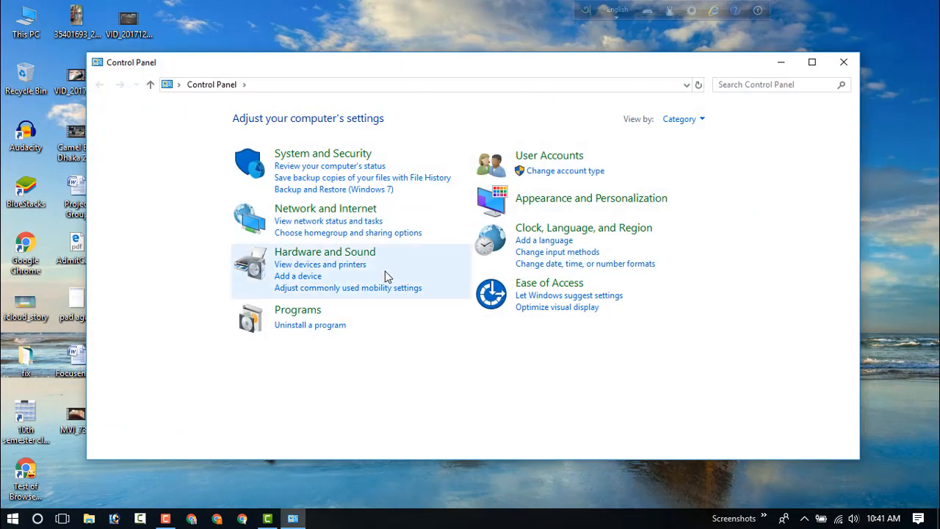
pyautogui.moveTo(699, 137)
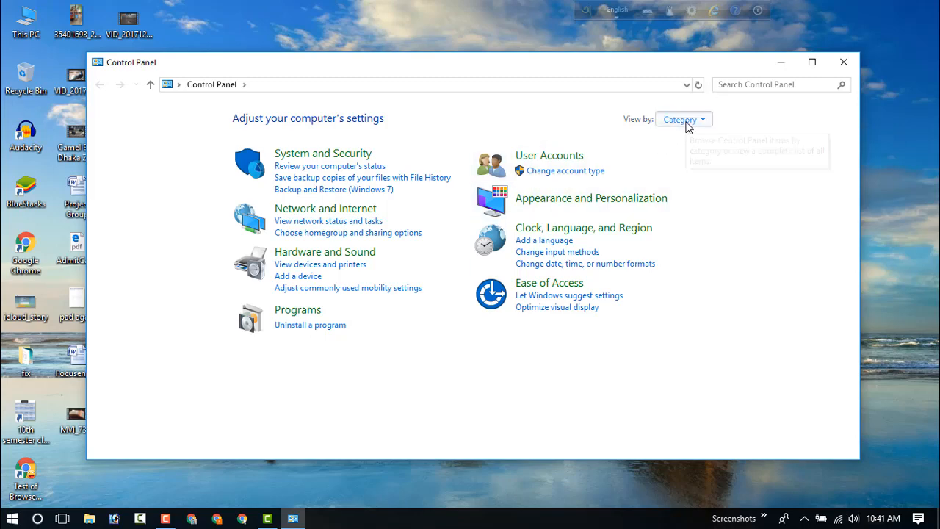
pyautogui.click(683, 118)
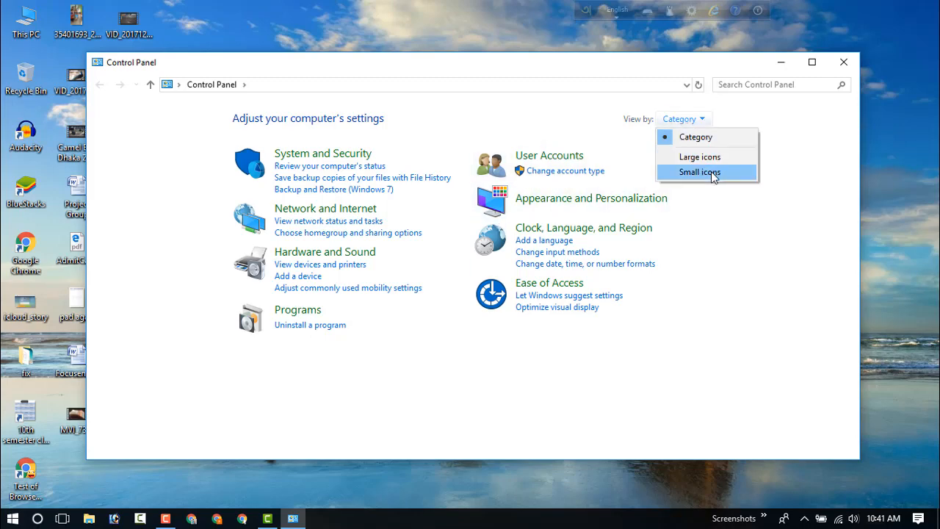
pyautogui.click(699, 171)
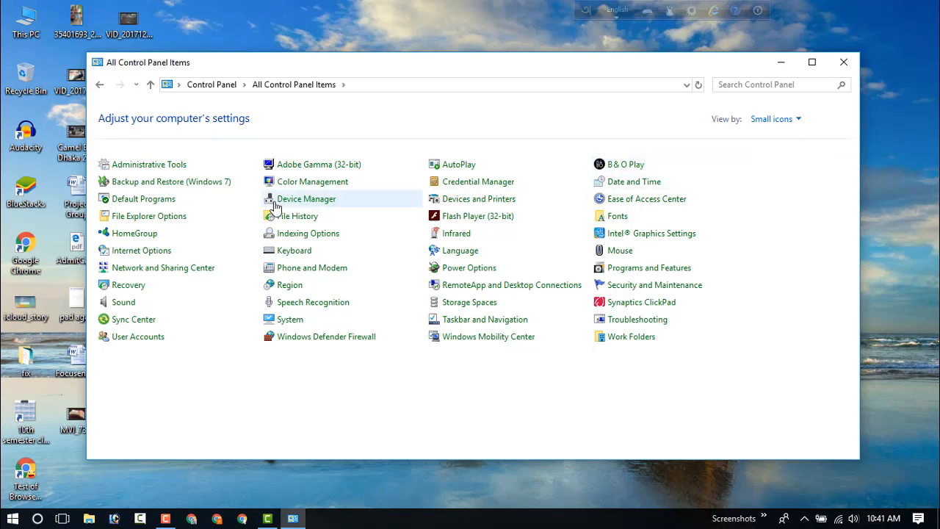
pyautogui.moveTo(149, 216)
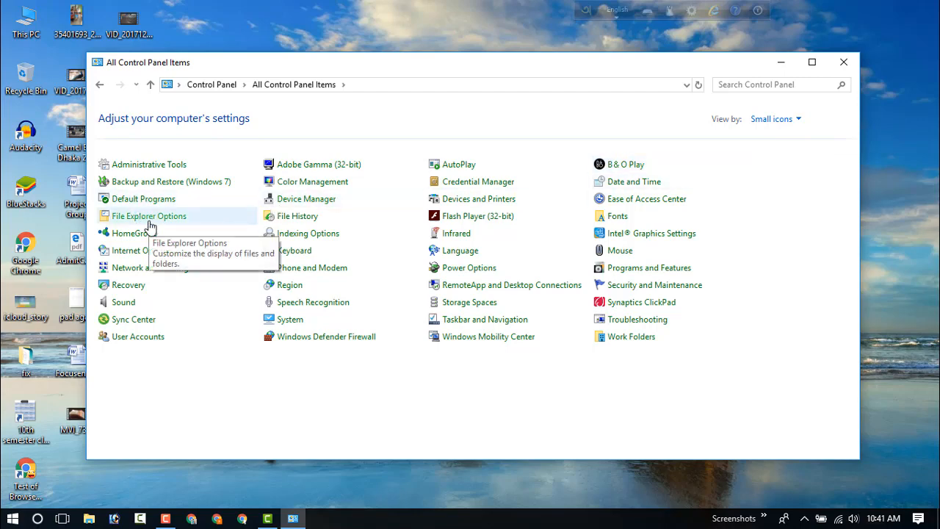
# - In File Explorer Options' View tab, uncheck 'Hide extensions for known file types'
pyautogui.click(149, 215)
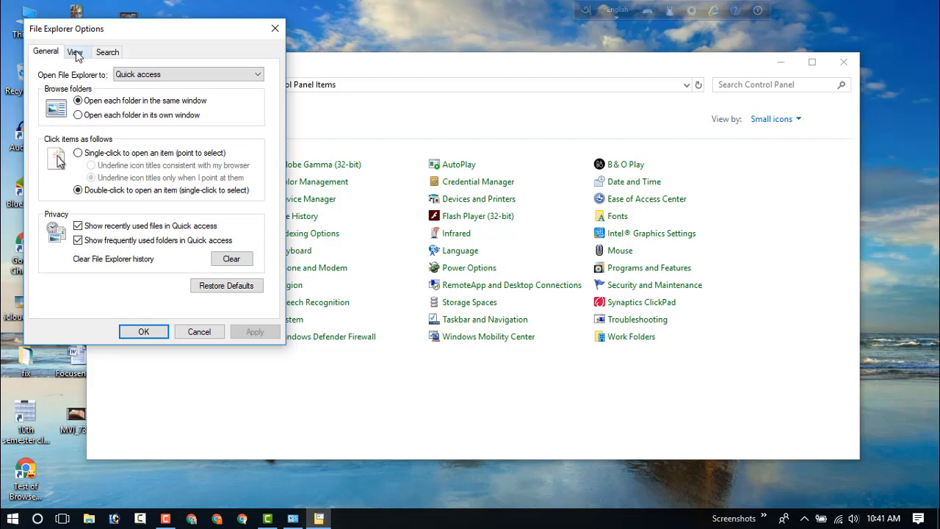
pyautogui.click(74, 51)
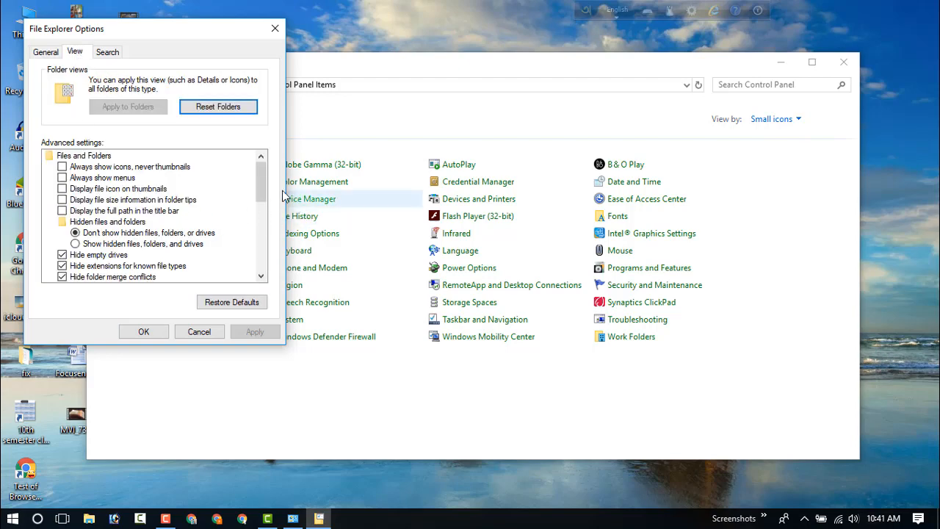
pyautogui.scroll(-3)
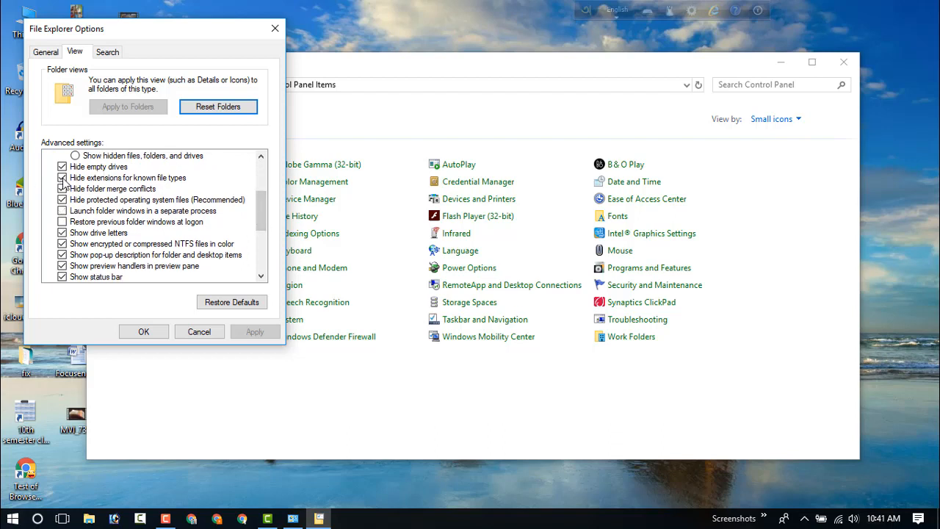
pyautogui.click(62, 178)
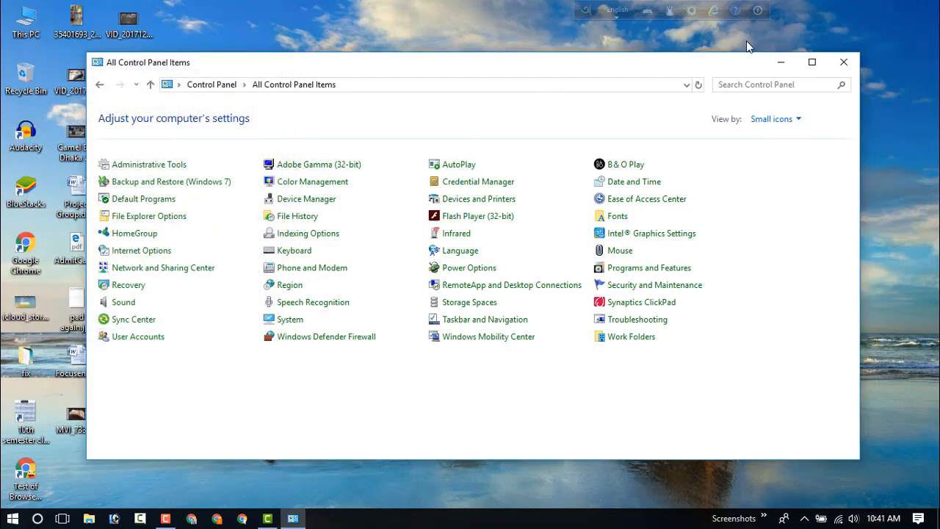
# - Close Control Panel and rename VID_201.3gp to VID_201.mp4, confirming the extension warning
pyautogui.click(843, 62)
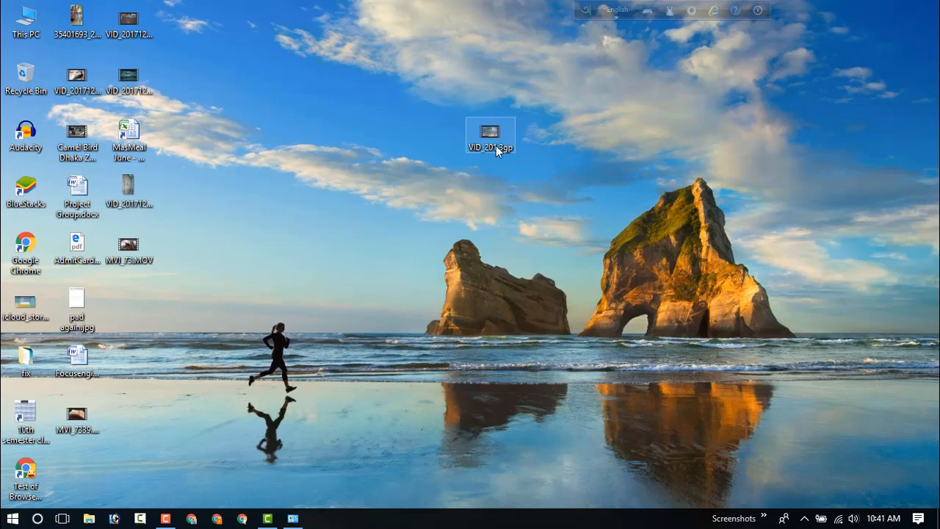
pyautogui.rightClick(490, 136)
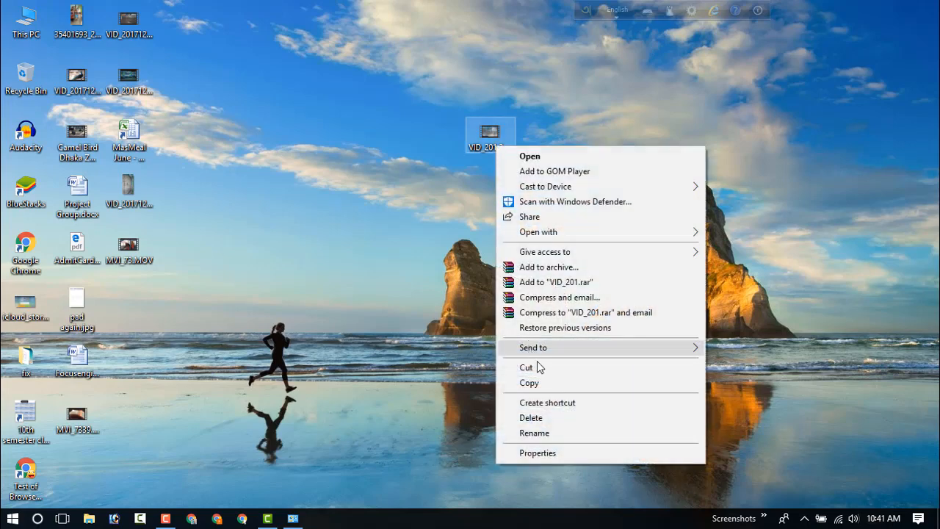
pyautogui.click(535, 432)
pyautogui.write('VID_201.mp4')
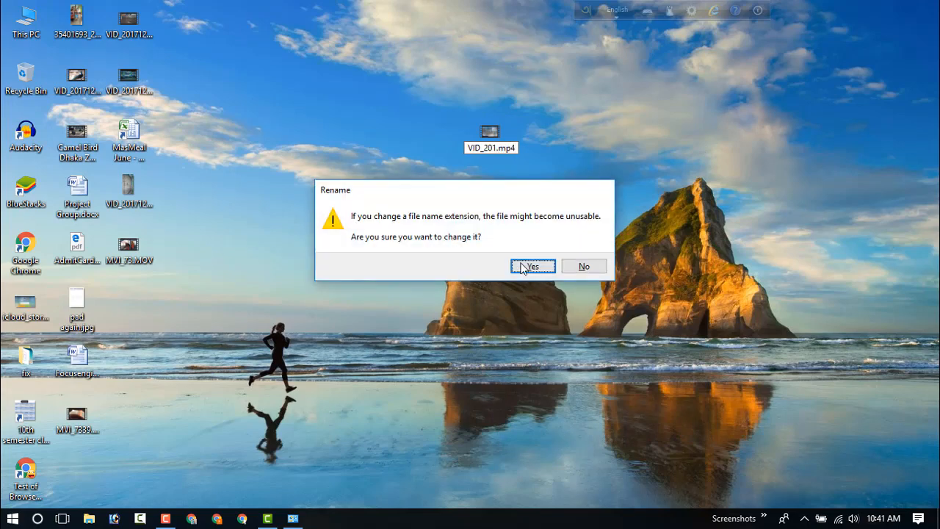
pyautogui.click(532, 266)
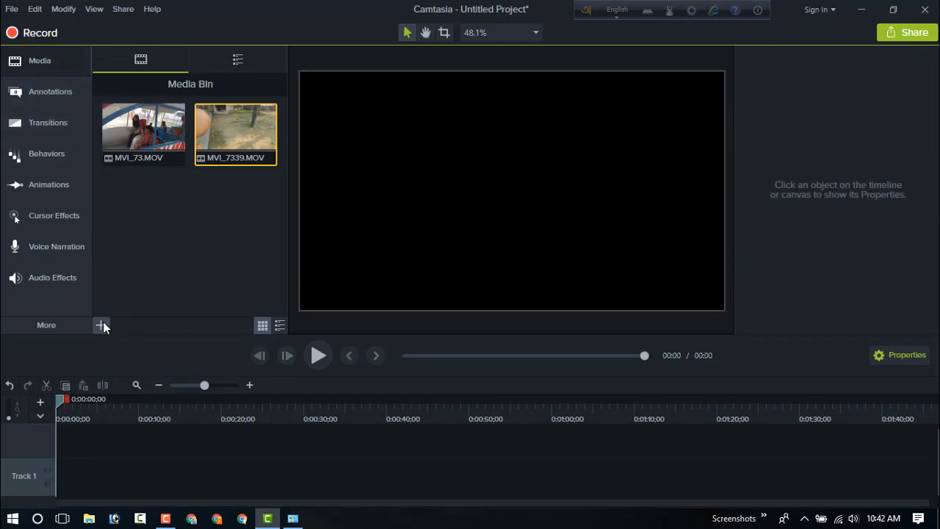
# - Import VID_201.mp4 from the Desktop via the Media Bin's Import Media option
pyautogui.click(101, 325)
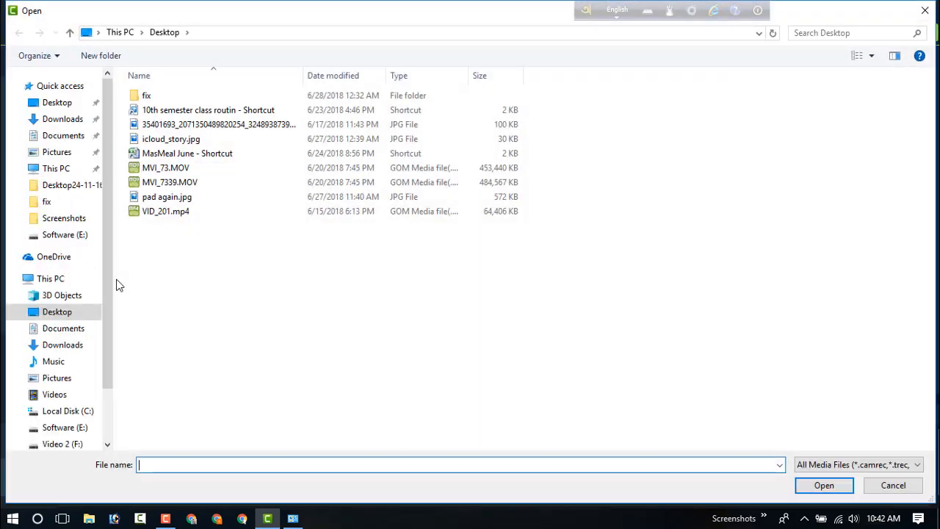
pyautogui.click(165, 211)
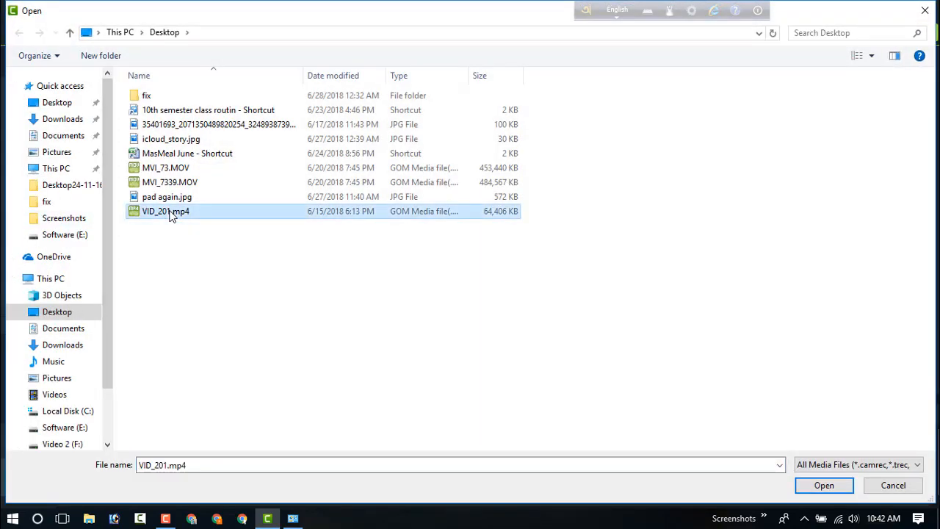
pyautogui.moveTo(166, 213)
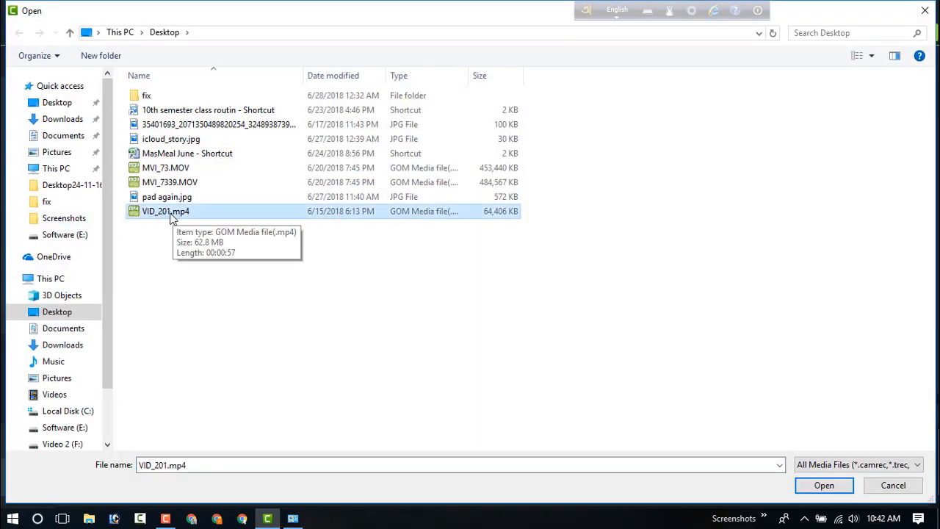
pyautogui.click(823, 485)
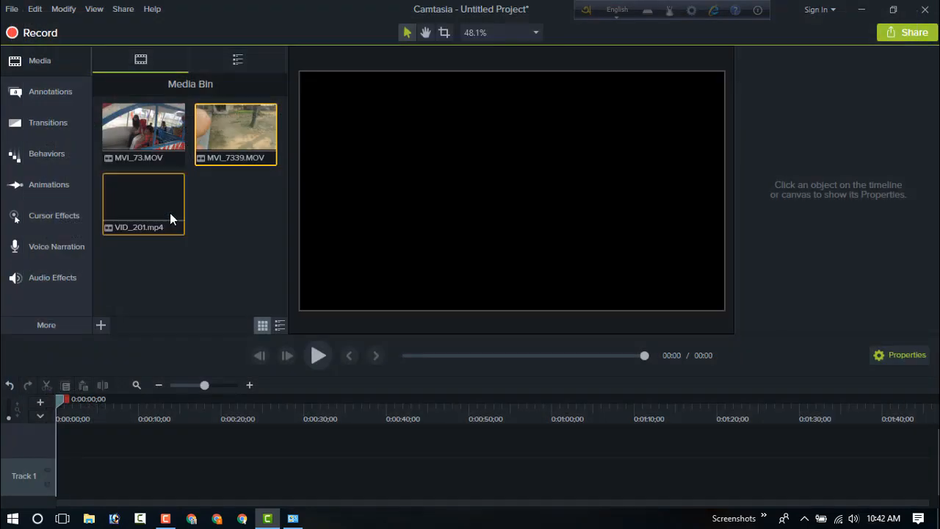
# - Add VID_201.mp4 to the timeline at the playhead, then play and pause the preview
pyautogui.rightClick(143, 202)
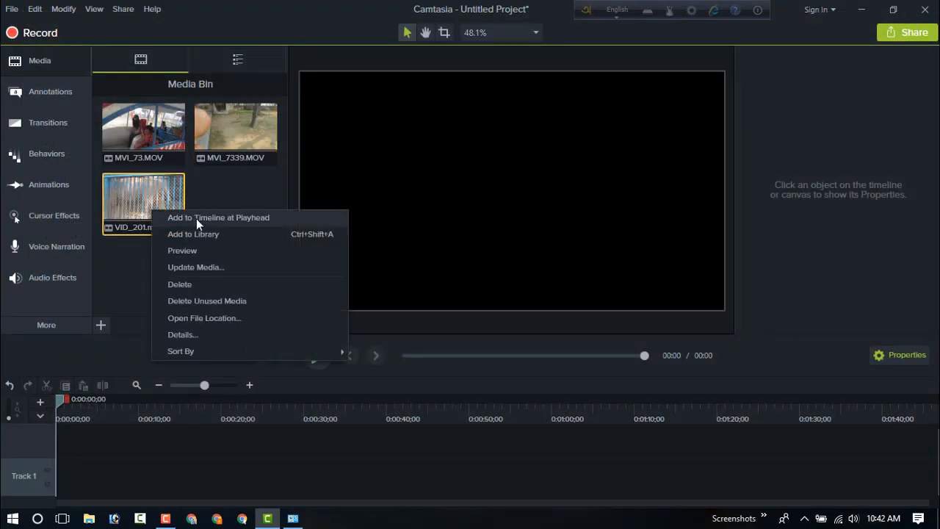
pyautogui.click(218, 217)
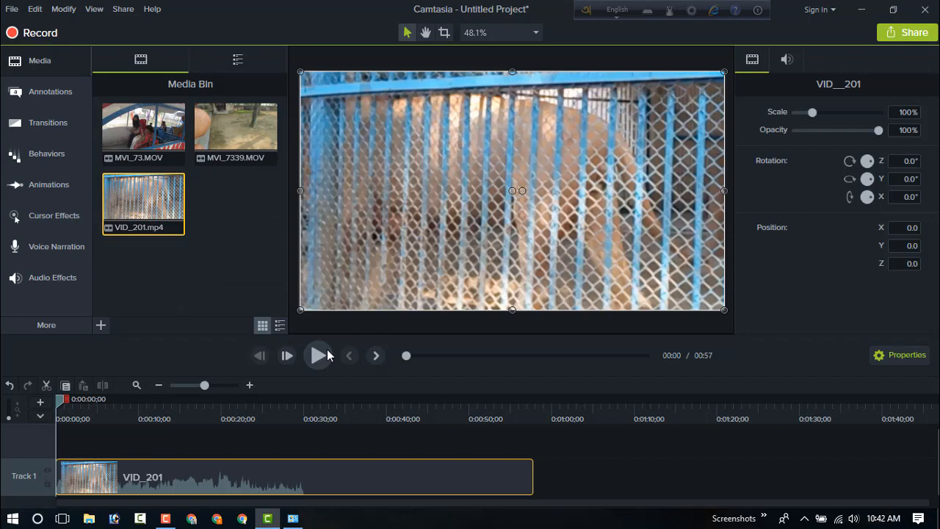
pyautogui.click(318, 355)
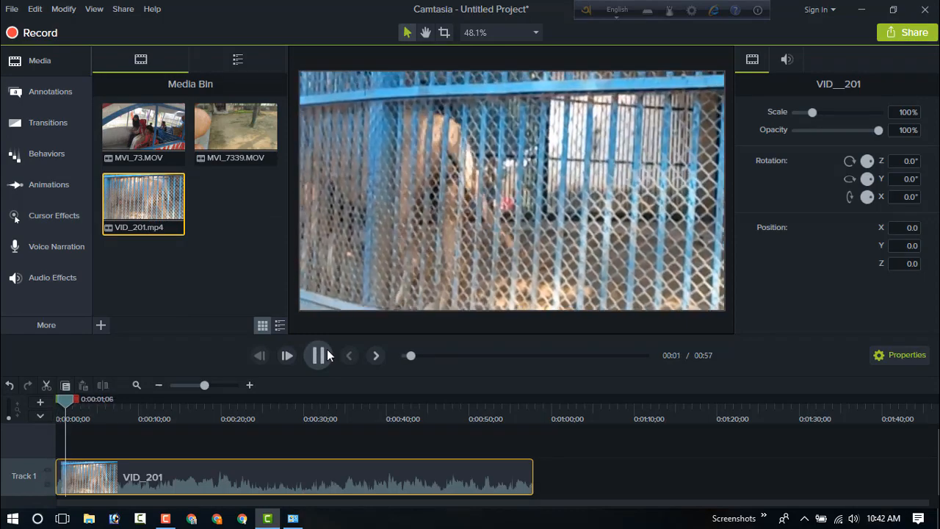
pyautogui.click(318, 355)
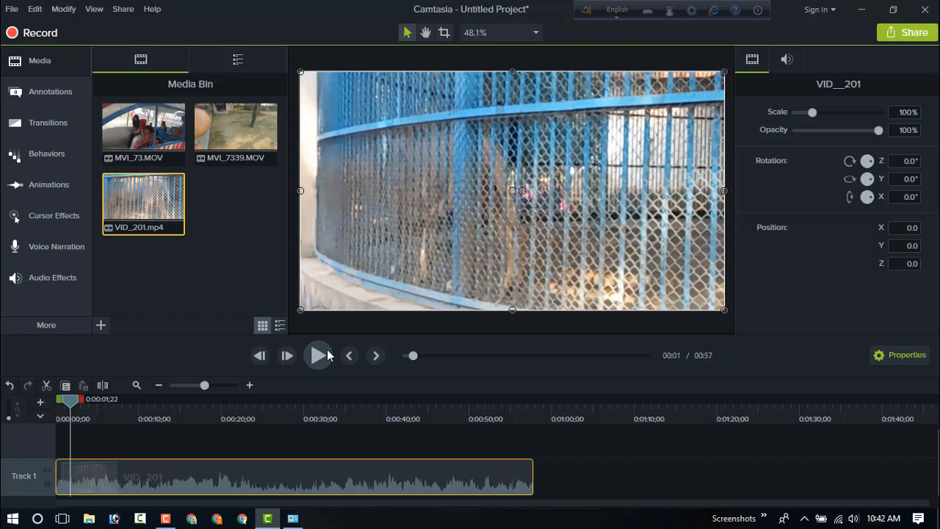
pyautogui.moveTo(296, 355)
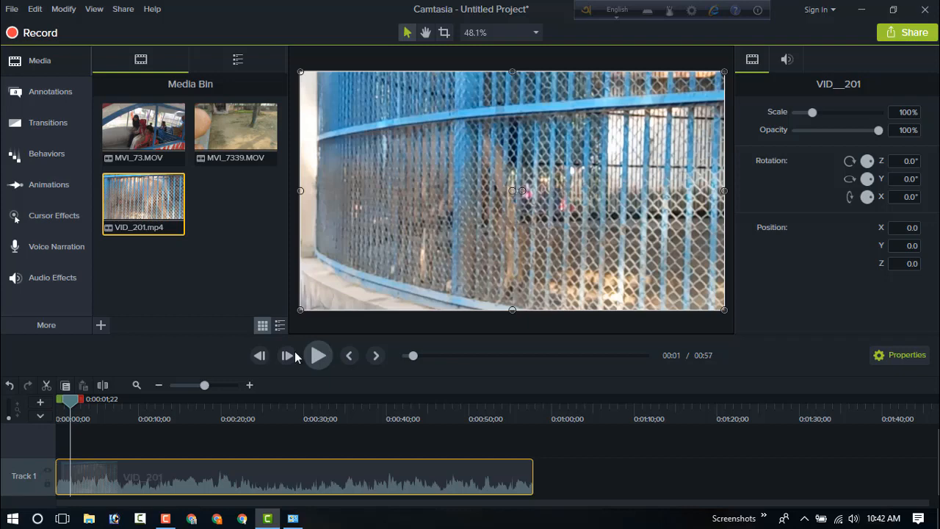